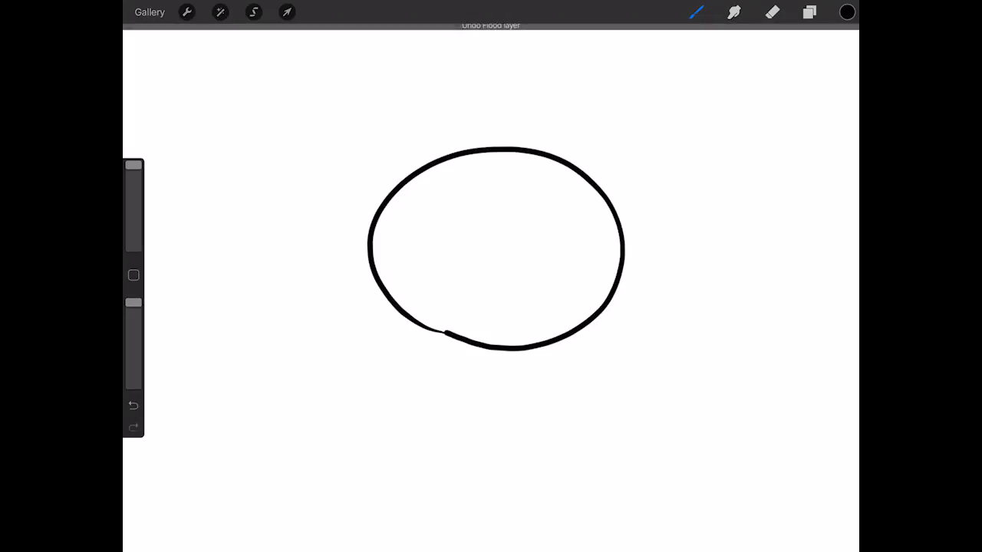
Undo the Flood layer fill, leaving the black oval as an empty white-filled outline.
left_click(133, 405)
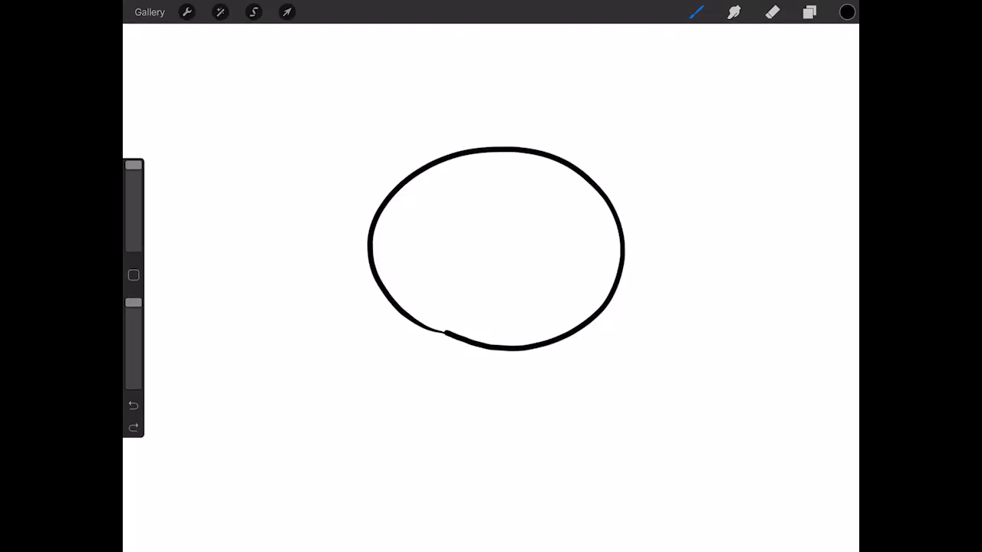
left_click(683, 204)
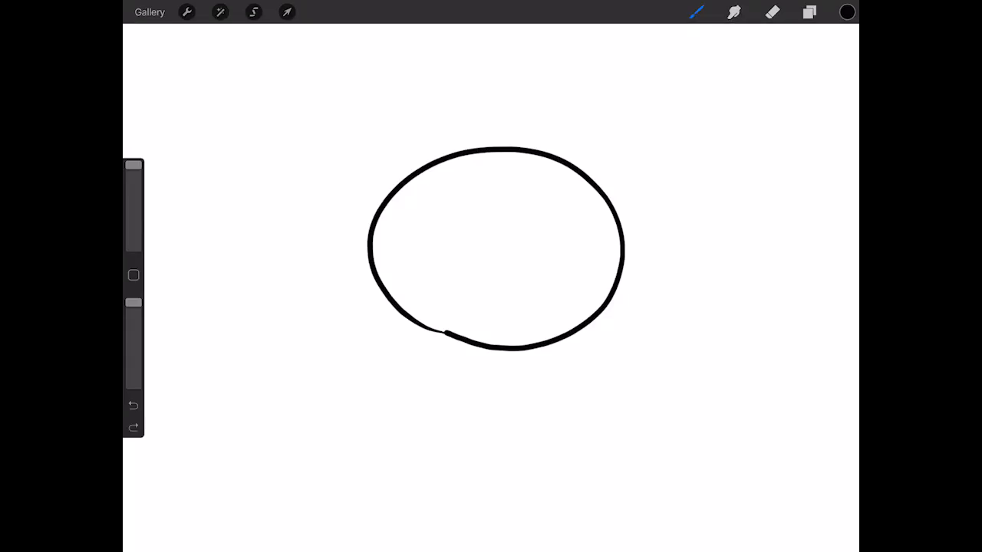
ColorDrop black into the oval so its interior is solid black.
left_click(520, 242)
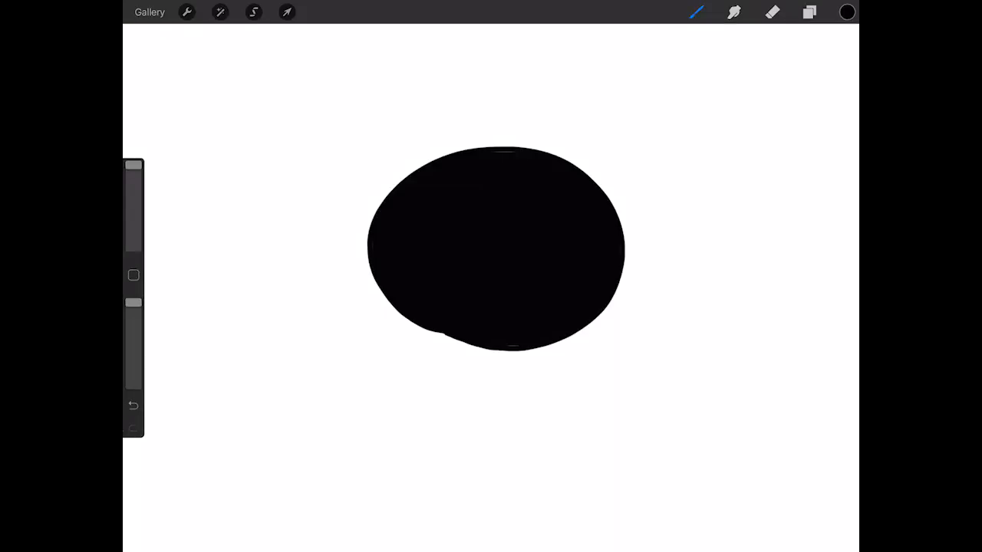
Bring up the thin gapped oval with its arrow and pick blue from the colour circle.
left_click(133, 405)
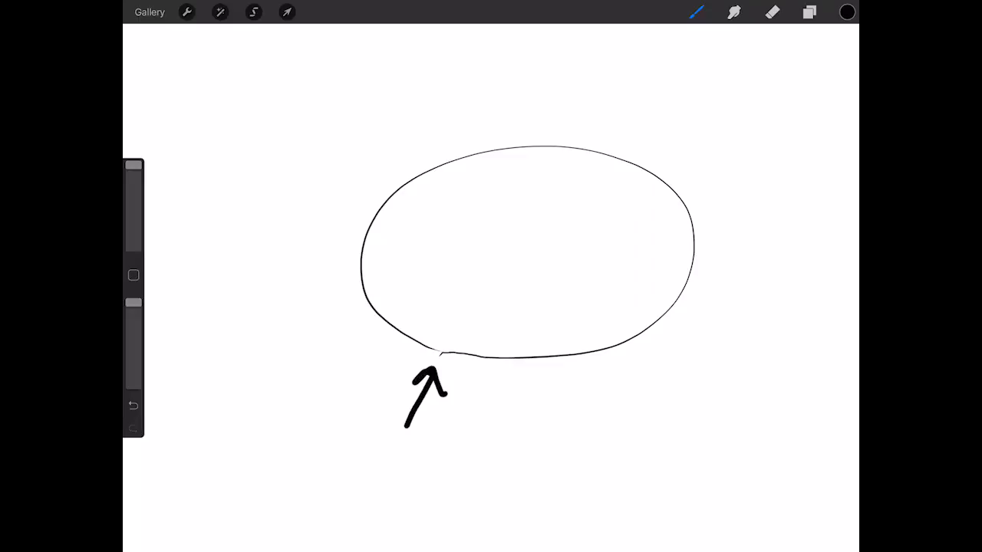
left_click(846, 12)
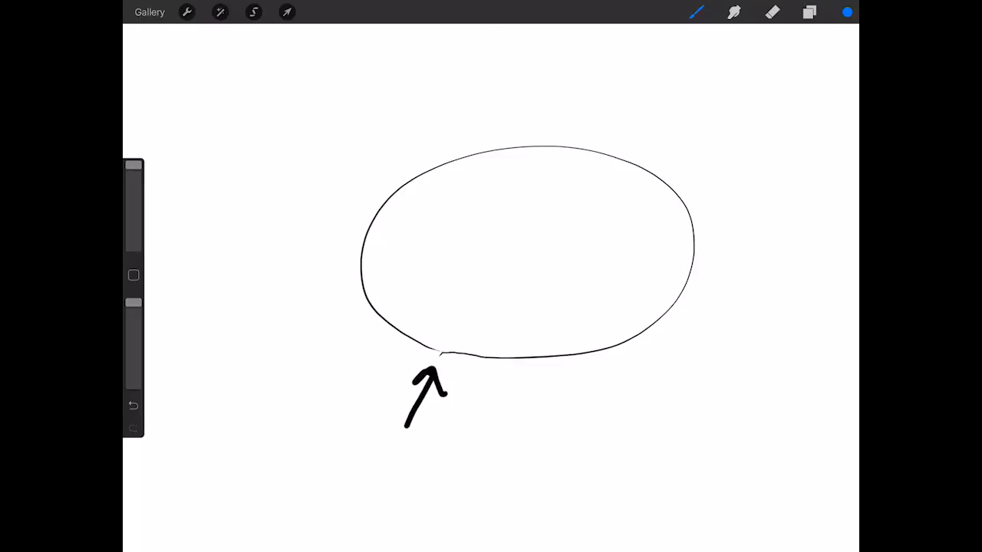